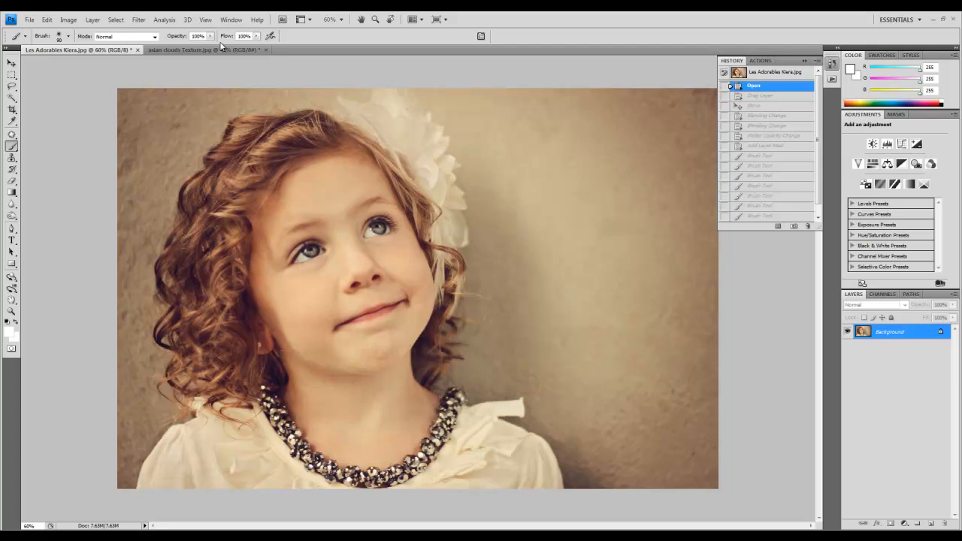
Bring the asian clouds texture forward and rotate its canvas to landscape.
left_click(205, 50)
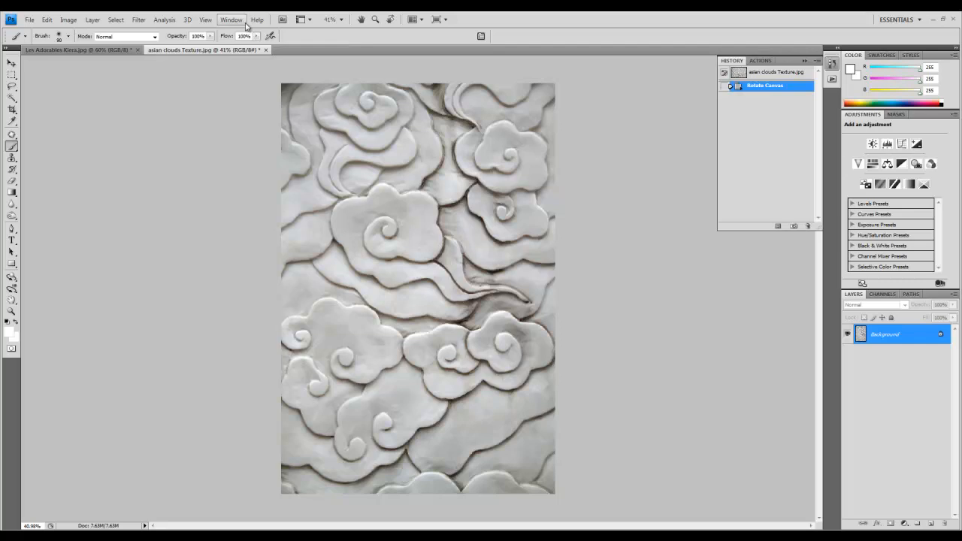
left_click(69, 20)
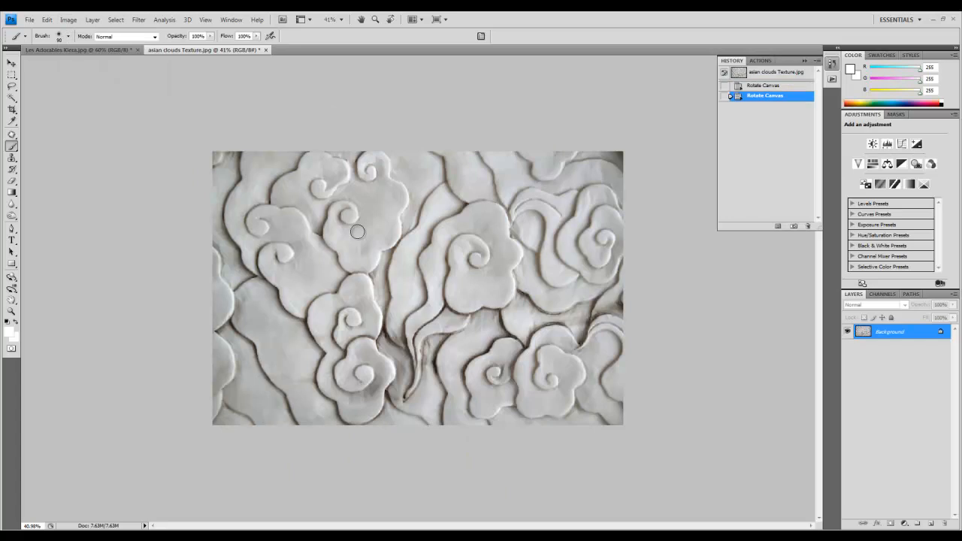
Move the cloud texture into the portrait and stretch it to cover the canvas.
left_click(13, 63)
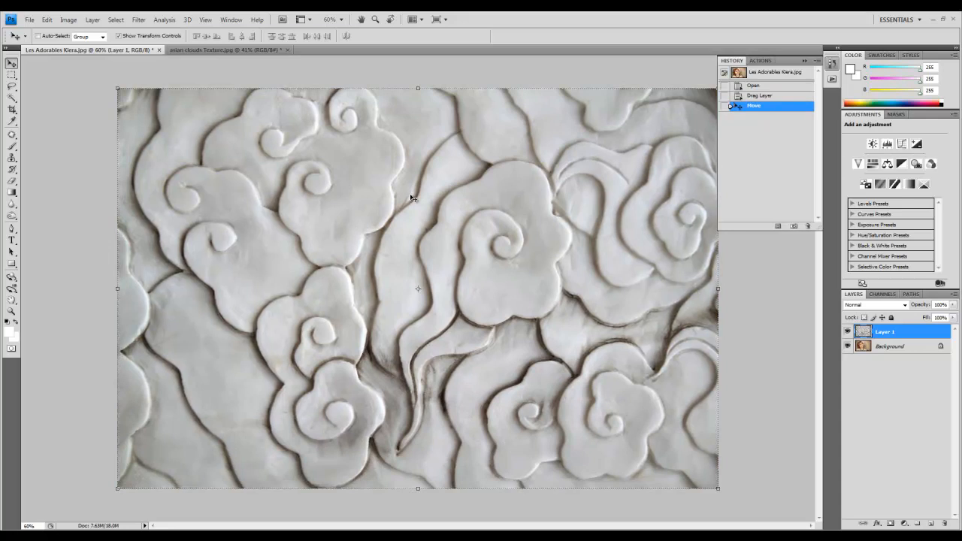
double_click(885, 332)
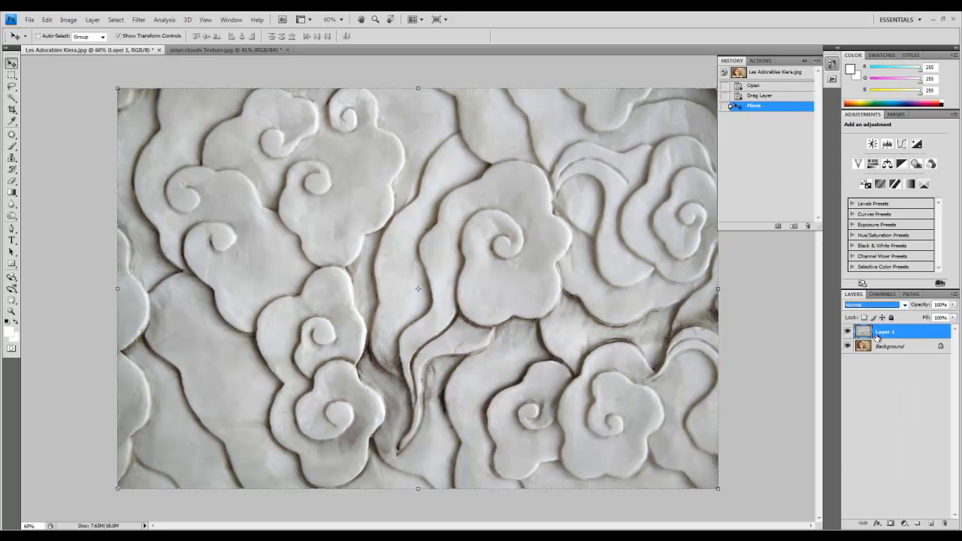
Change the cloud layer's blending mode to Soft Light.
left_click(875, 303)
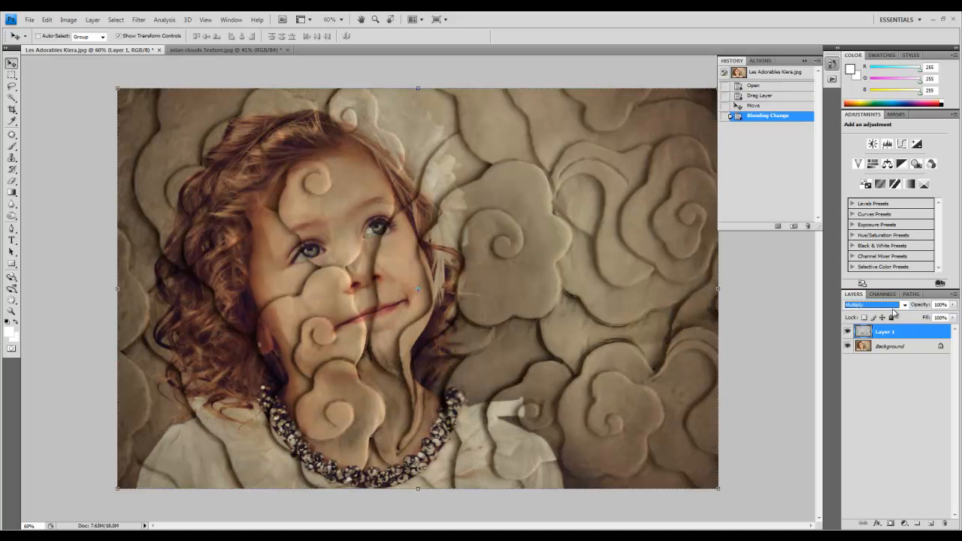
left_click(872, 303)
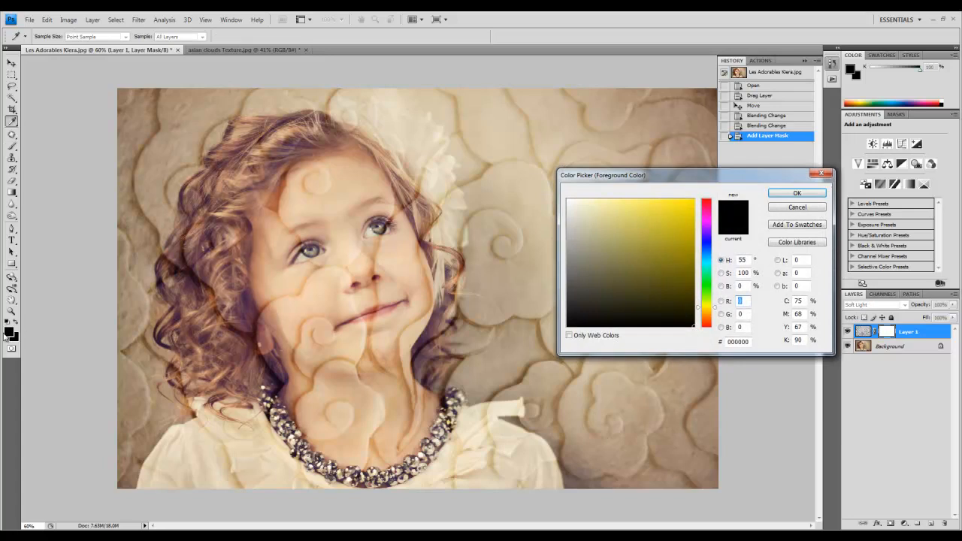
Confirm black as foreground and begin brushing the mask over her face.
left_click(797, 192)
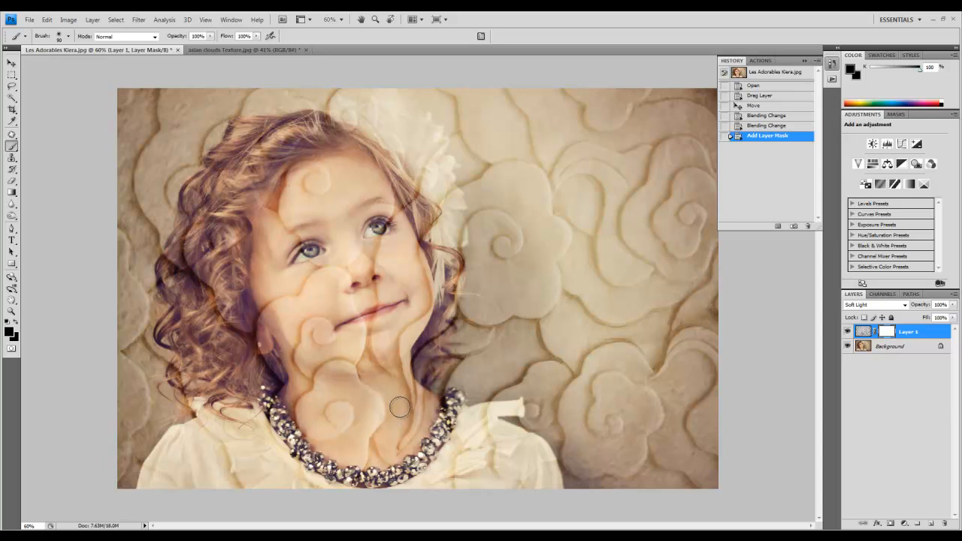
left_click(68, 36)
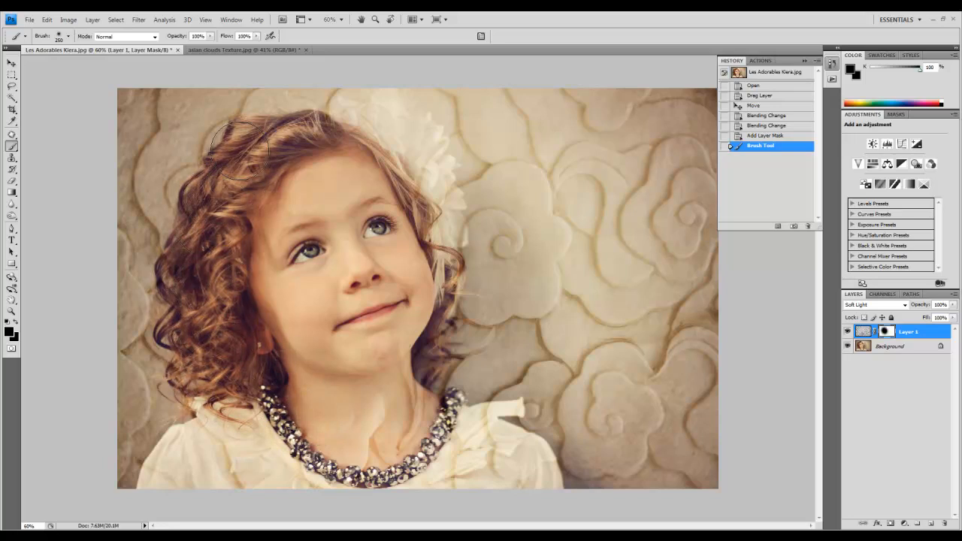
Paint black on the mask across her face and along her hair edge.
left_click_drag(240, 150, 421, 368)
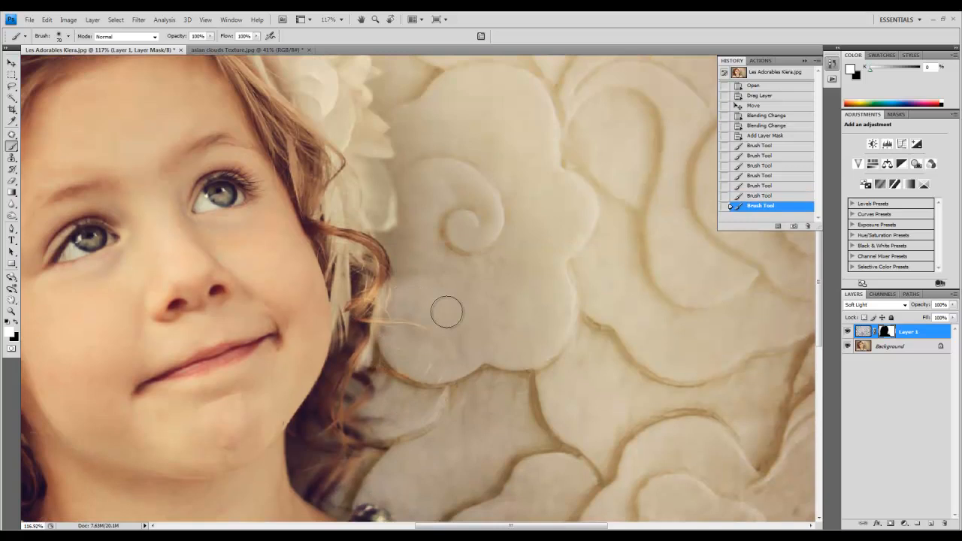
left_click_drag(446, 311, 400, 162)
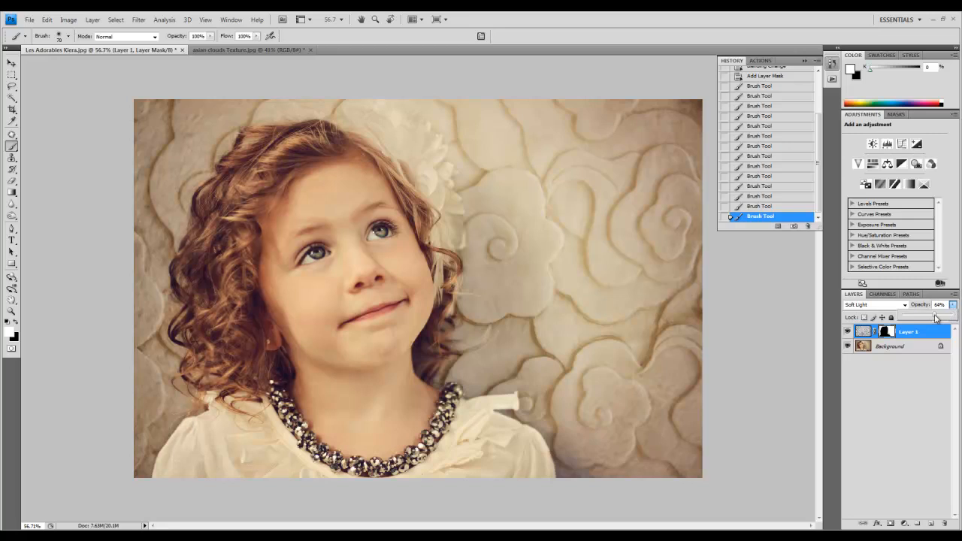
left_click(872, 304)
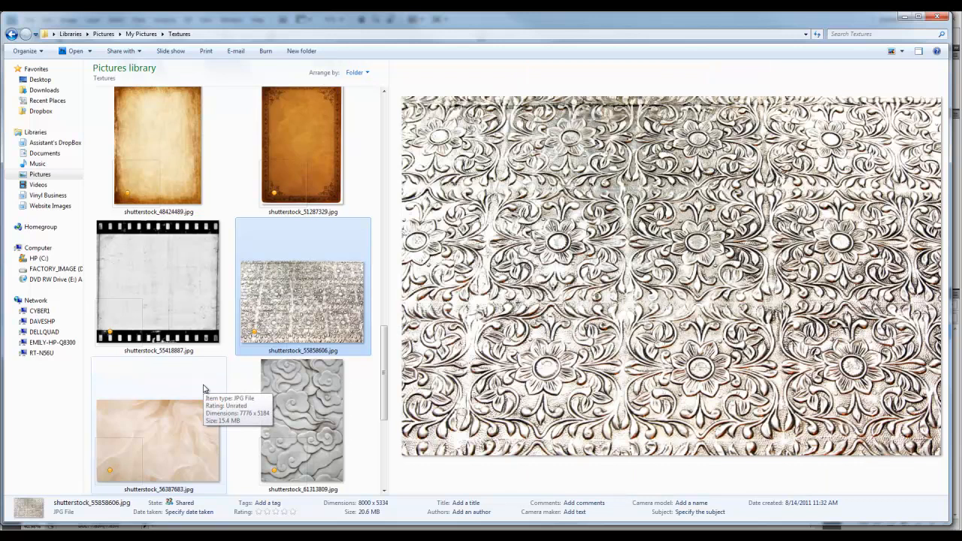
Scroll down through the Textures library thumbnails.
scroll("down", 3)
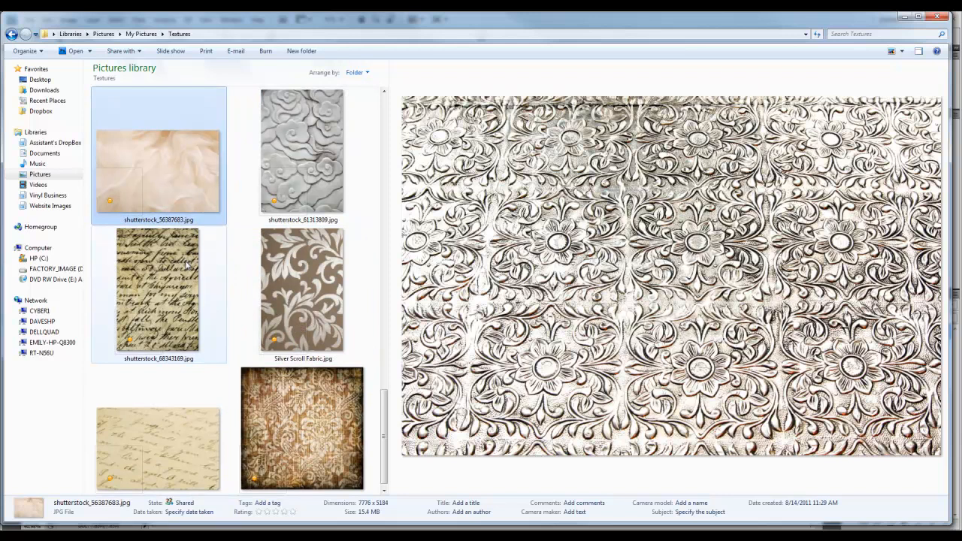